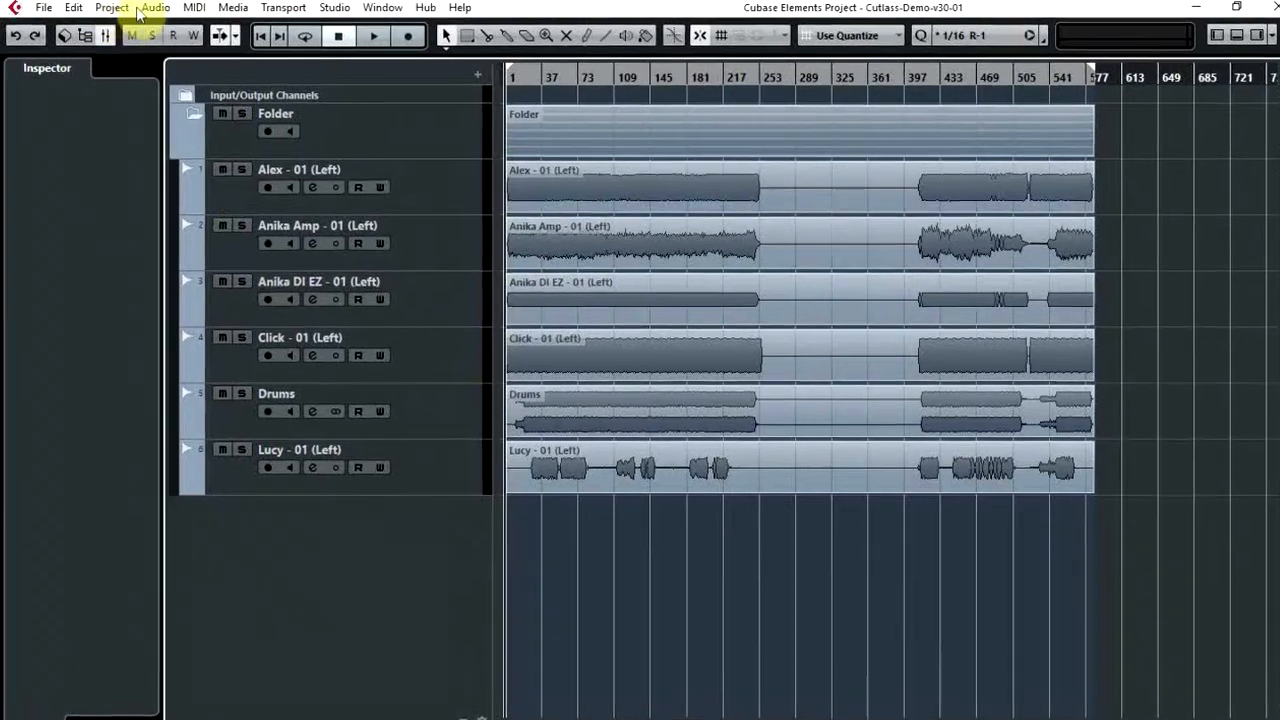
# Open the project's Pool from the Project menu to list all audio media
pyautogui.click(112, 8)
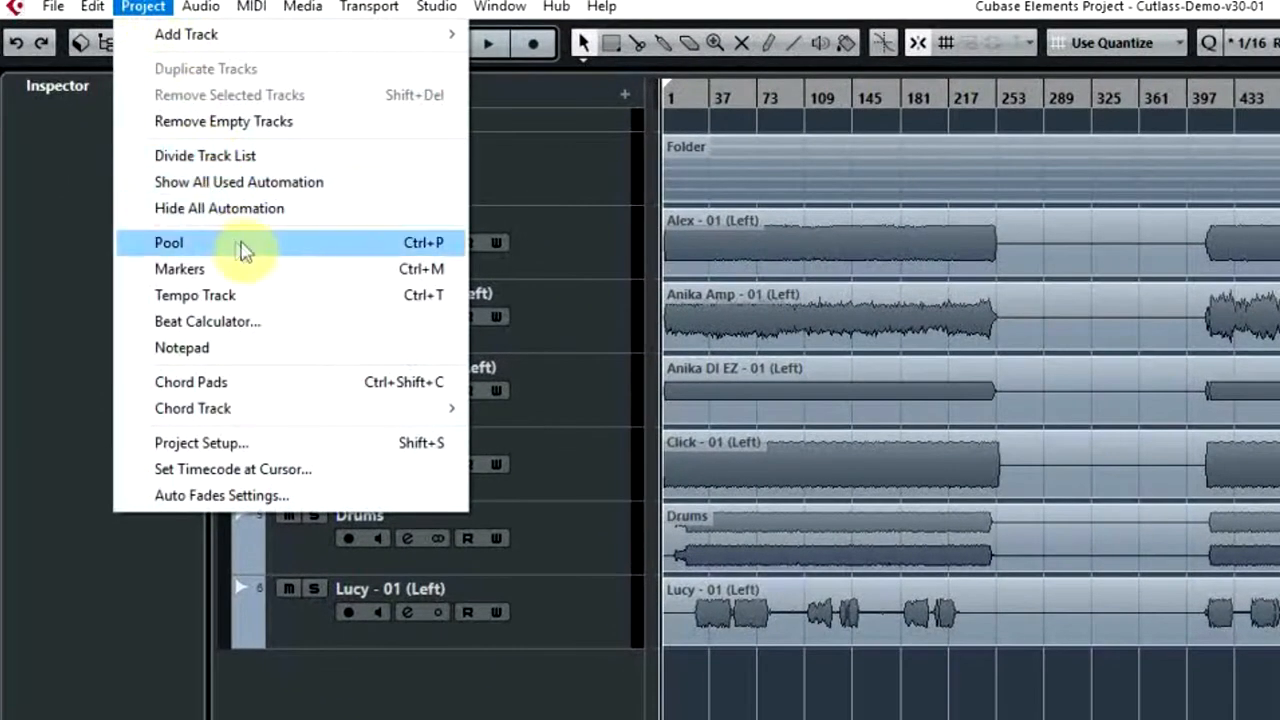
pyautogui.moveTo(292, 258)
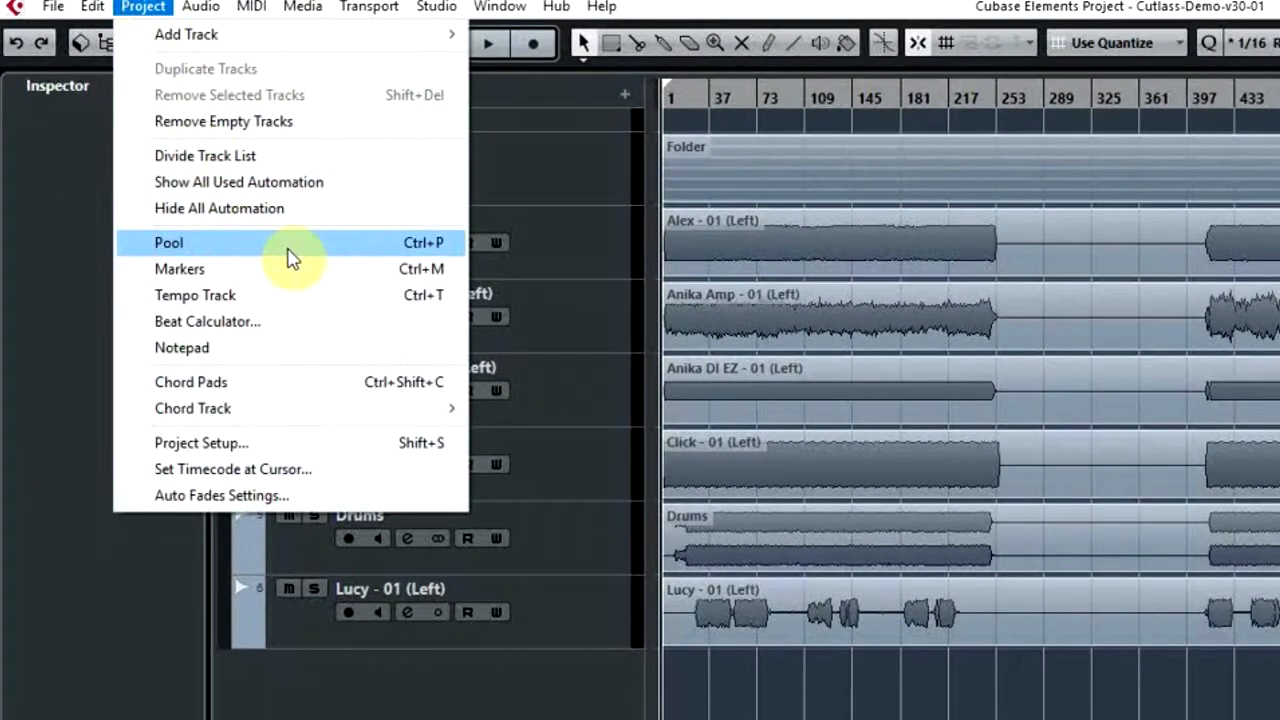
pyautogui.click(168, 242)
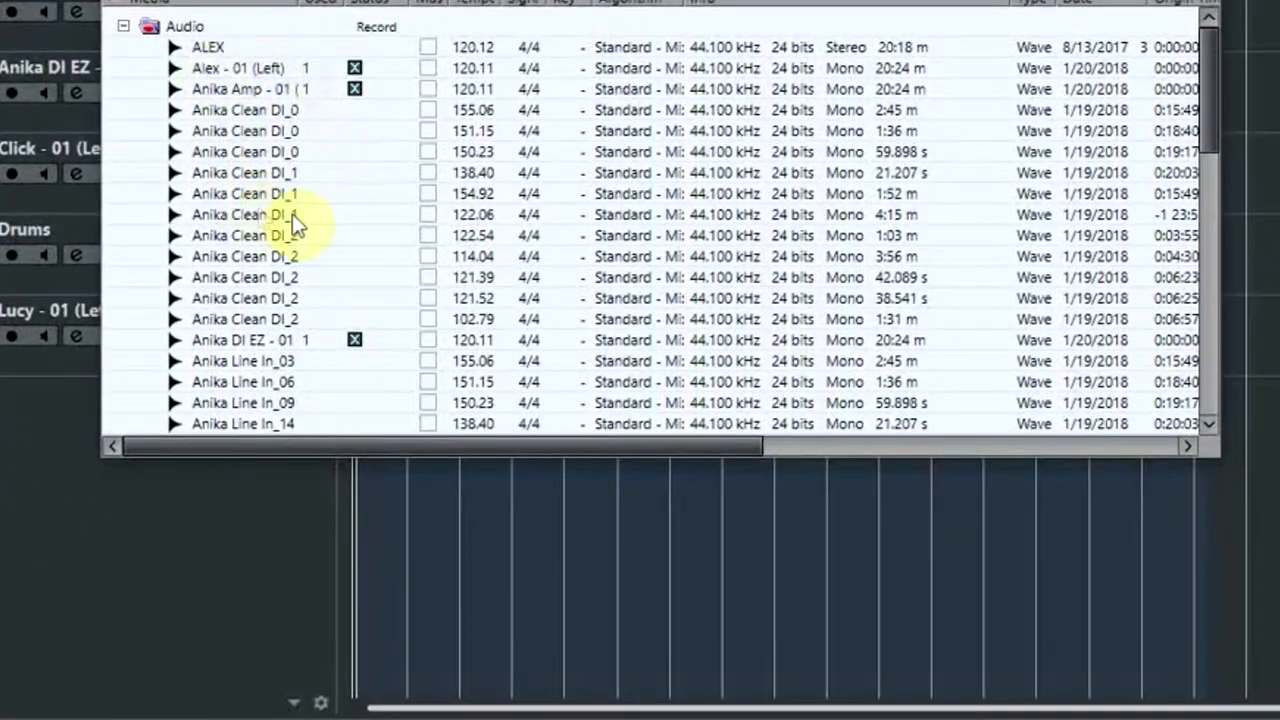
pyautogui.scroll(-3)
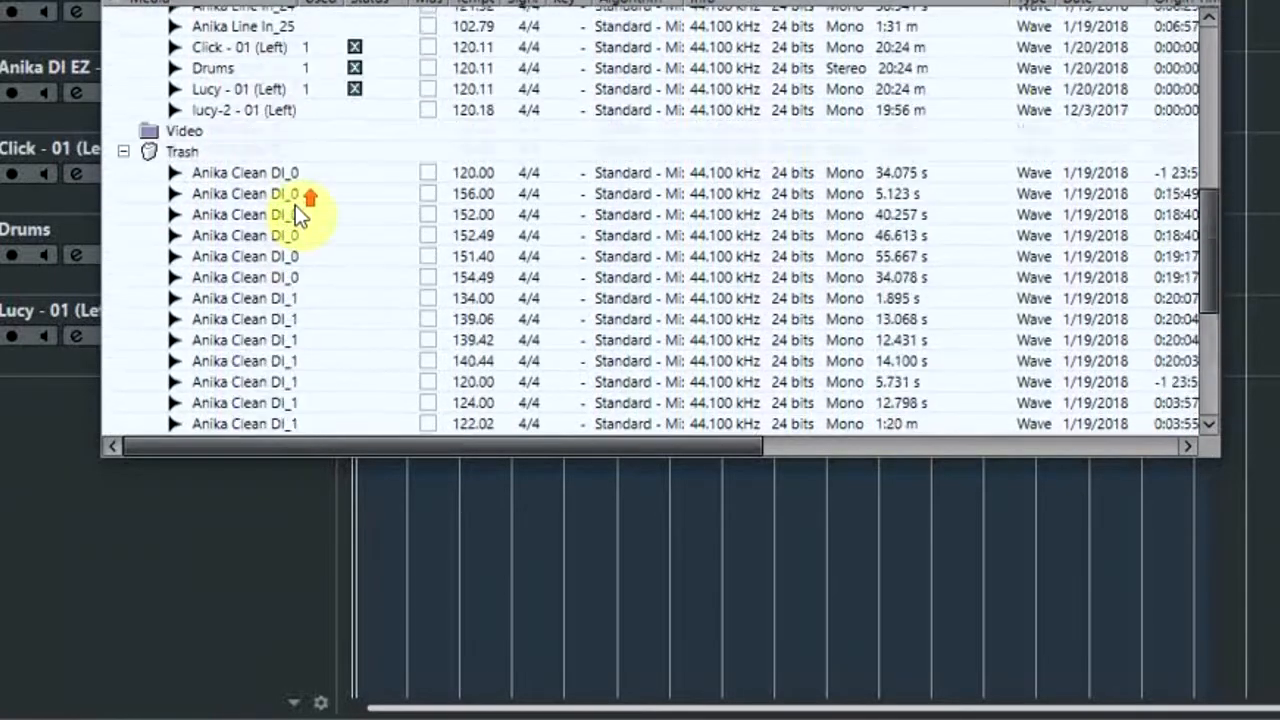
pyautogui.scroll(-3)
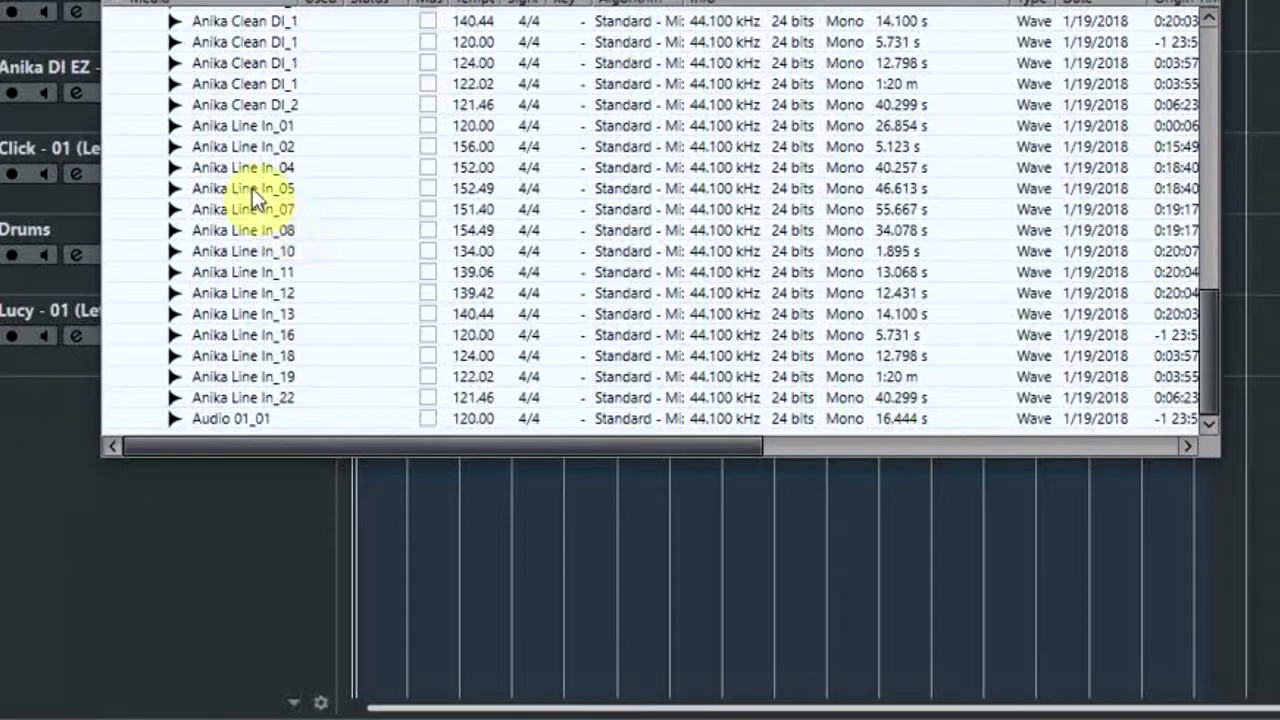
pyautogui.rightClick(244, 188)
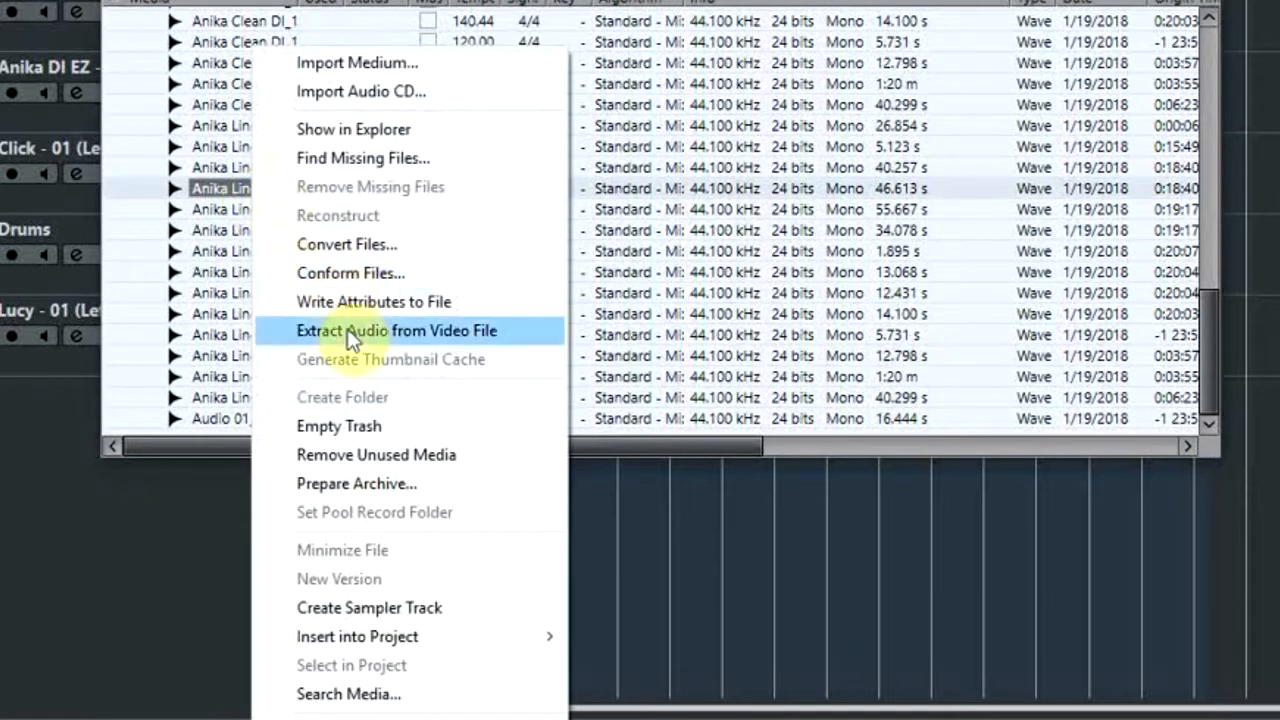
pyautogui.moveTo(356, 636)
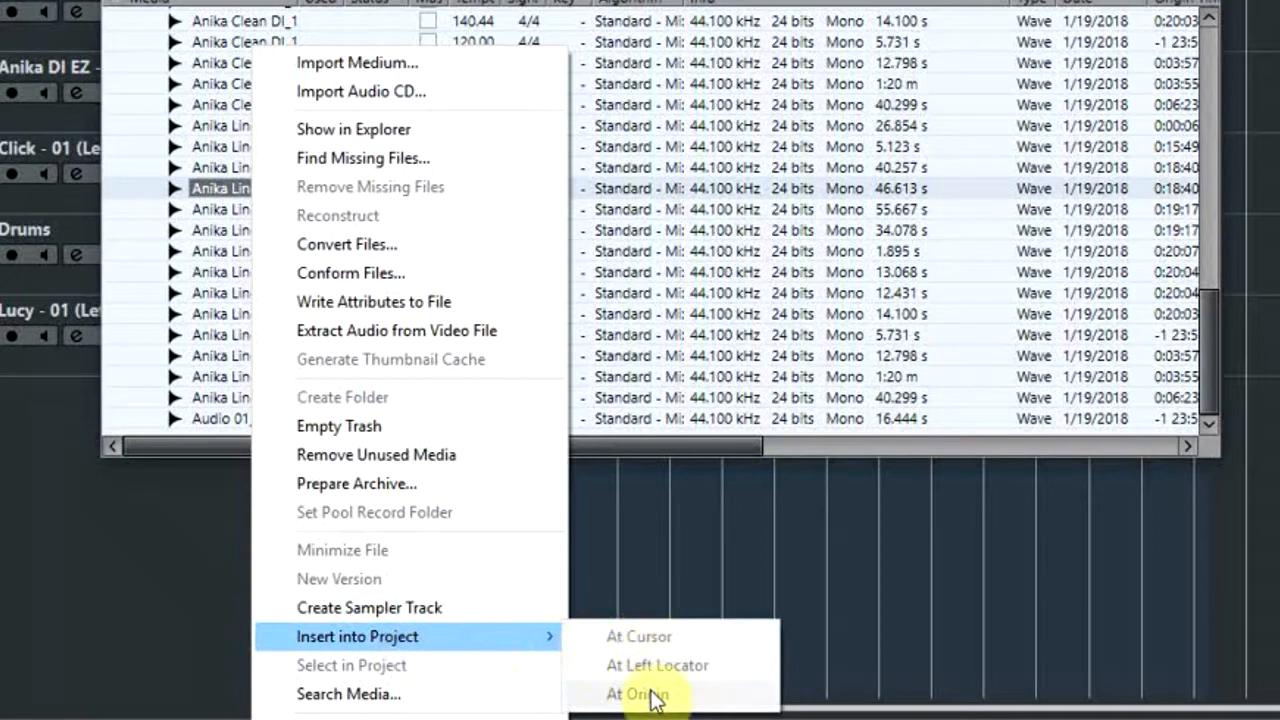
pyautogui.moveTo(656, 664)
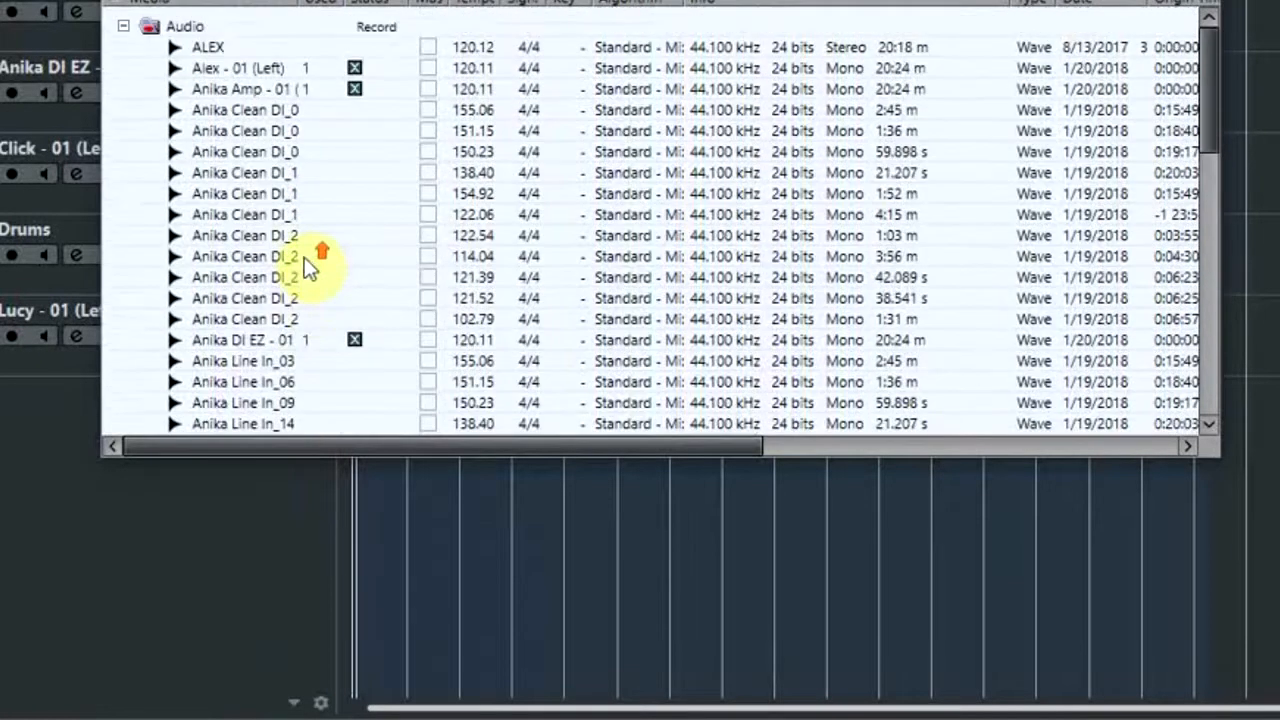
# Create a new Pool folder named Restore inside the Audio folder
pyautogui.rightClick(184, 26)
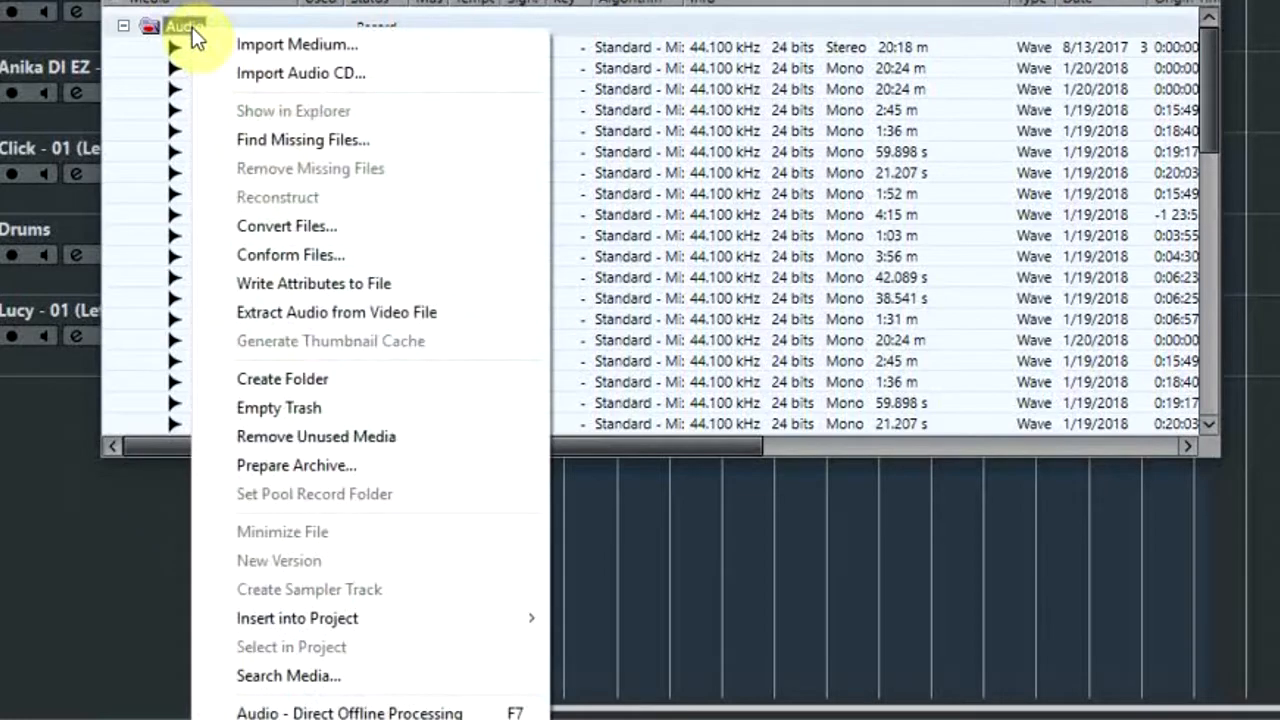
pyautogui.click(282, 378)
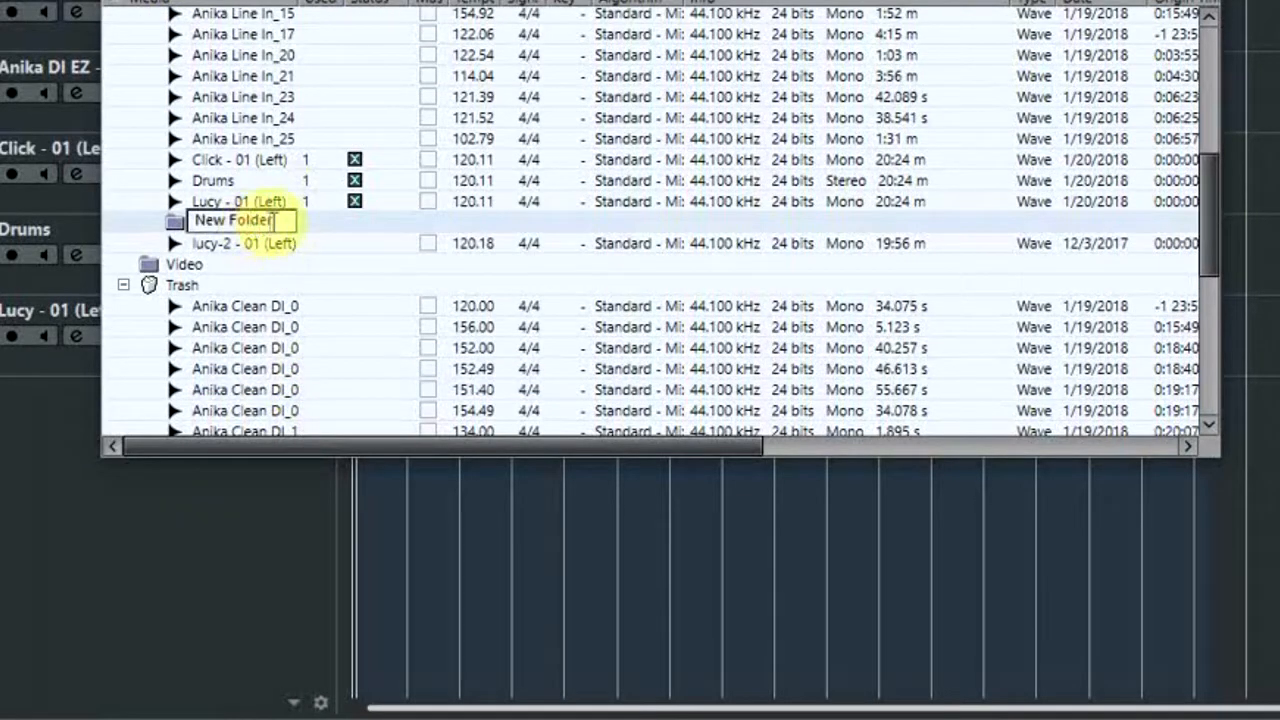
pyautogui.write('Restore')
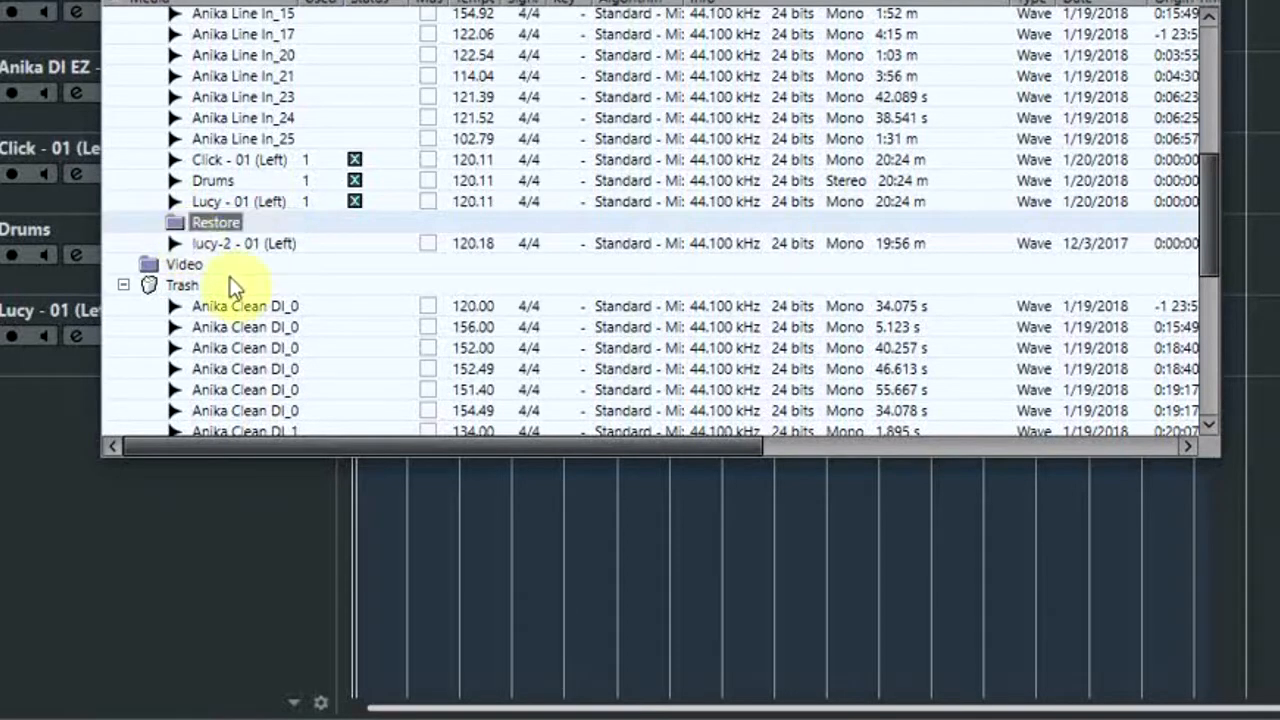
pyautogui.scroll(-3)
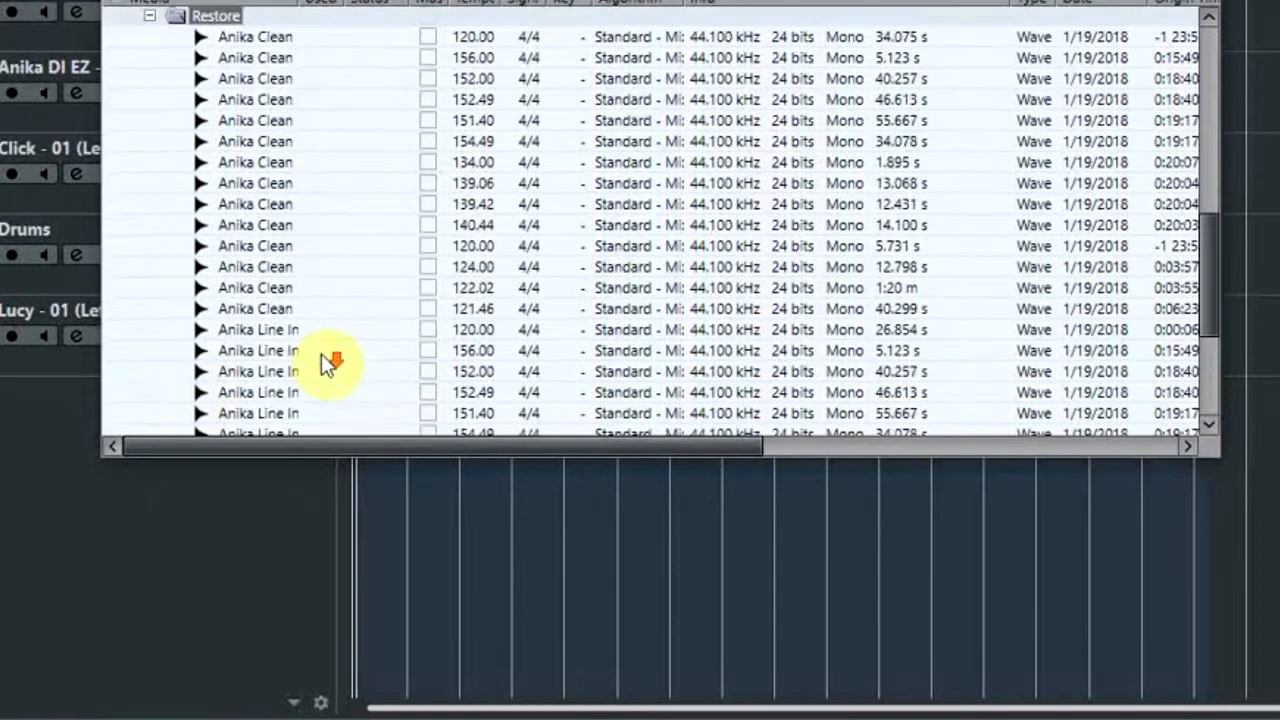
pyautogui.moveTo(320, 180)
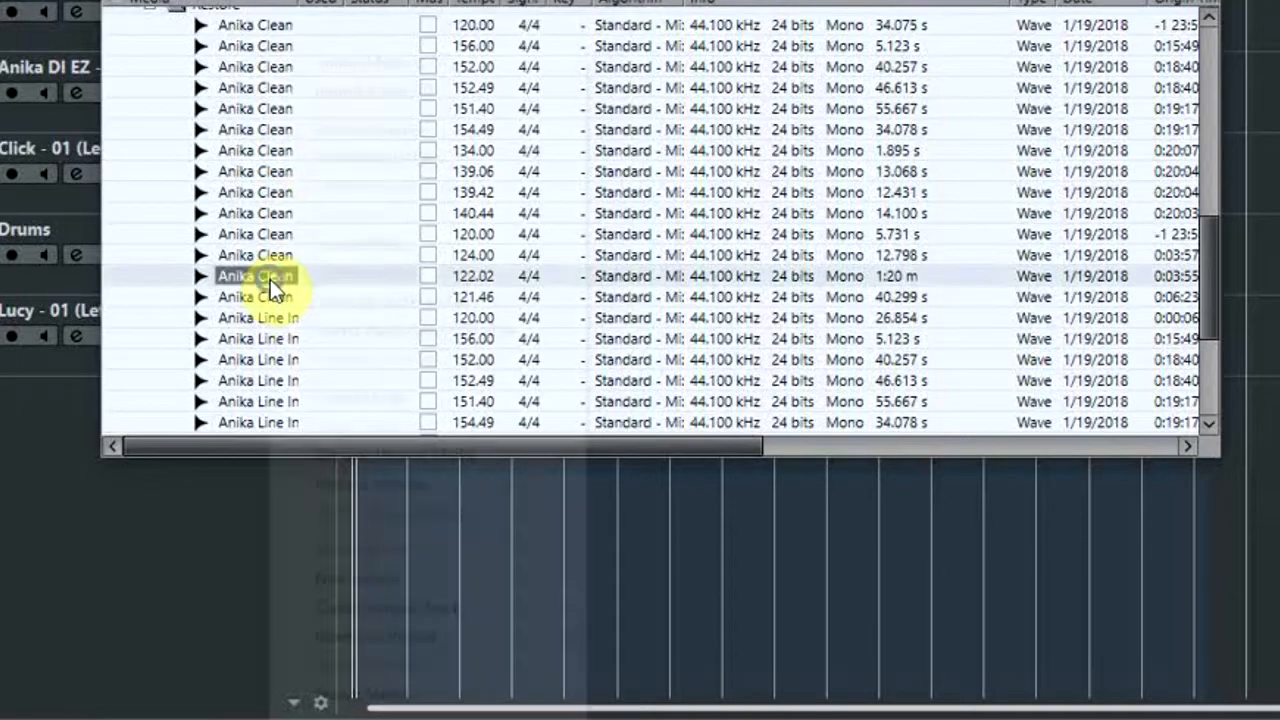
# Insert the Anika Clean DI_19 clip into the project at its origin position
pyautogui.rightClick(256, 276)
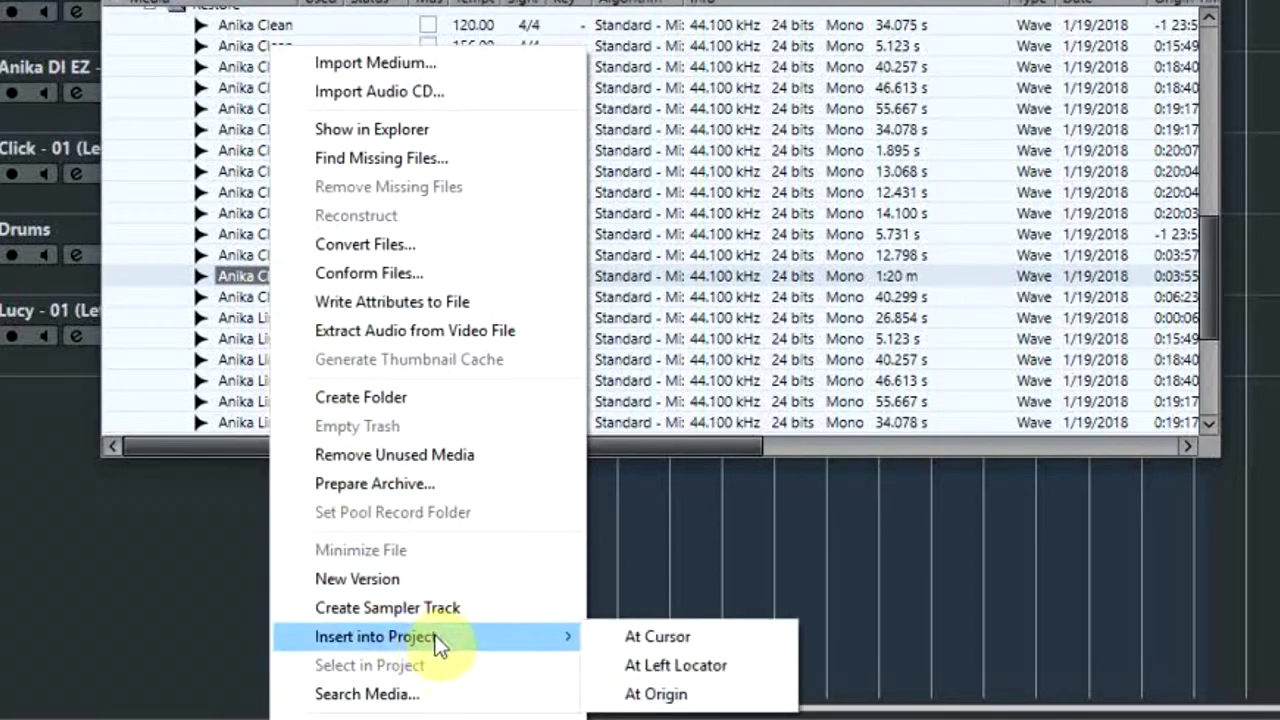
pyautogui.moveTo(656, 636)
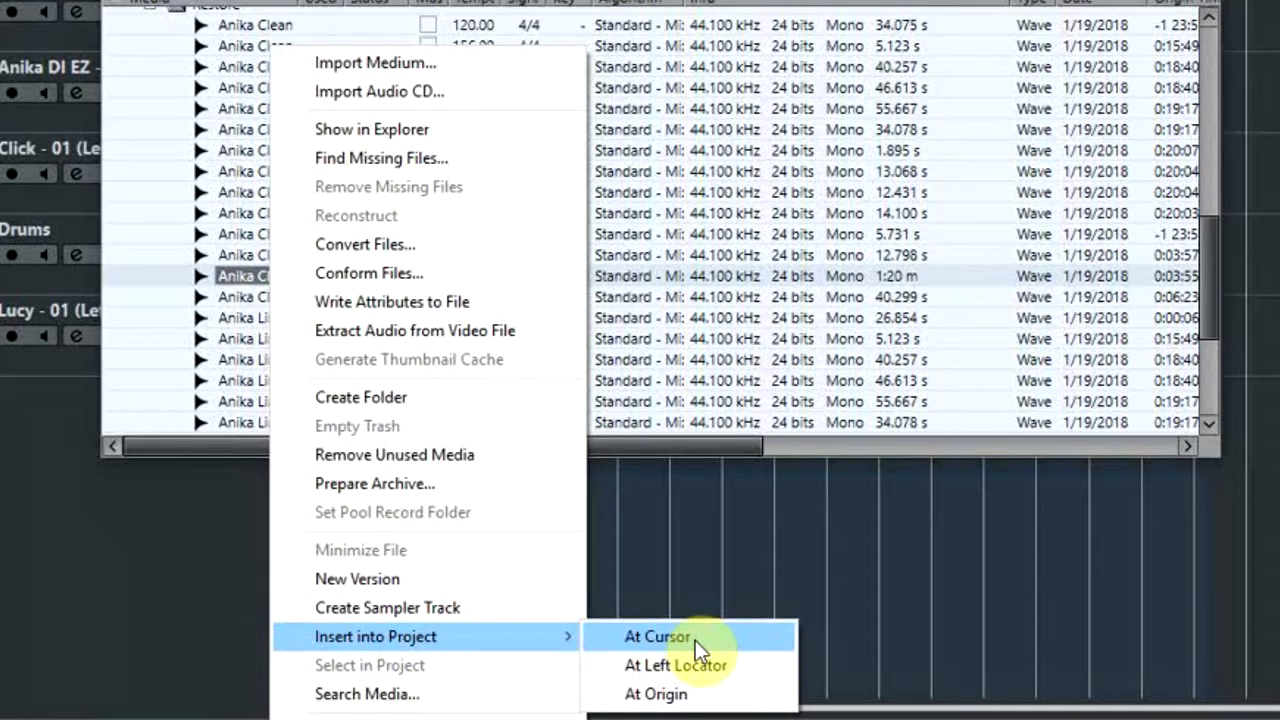
pyautogui.moveTo(704, 648)
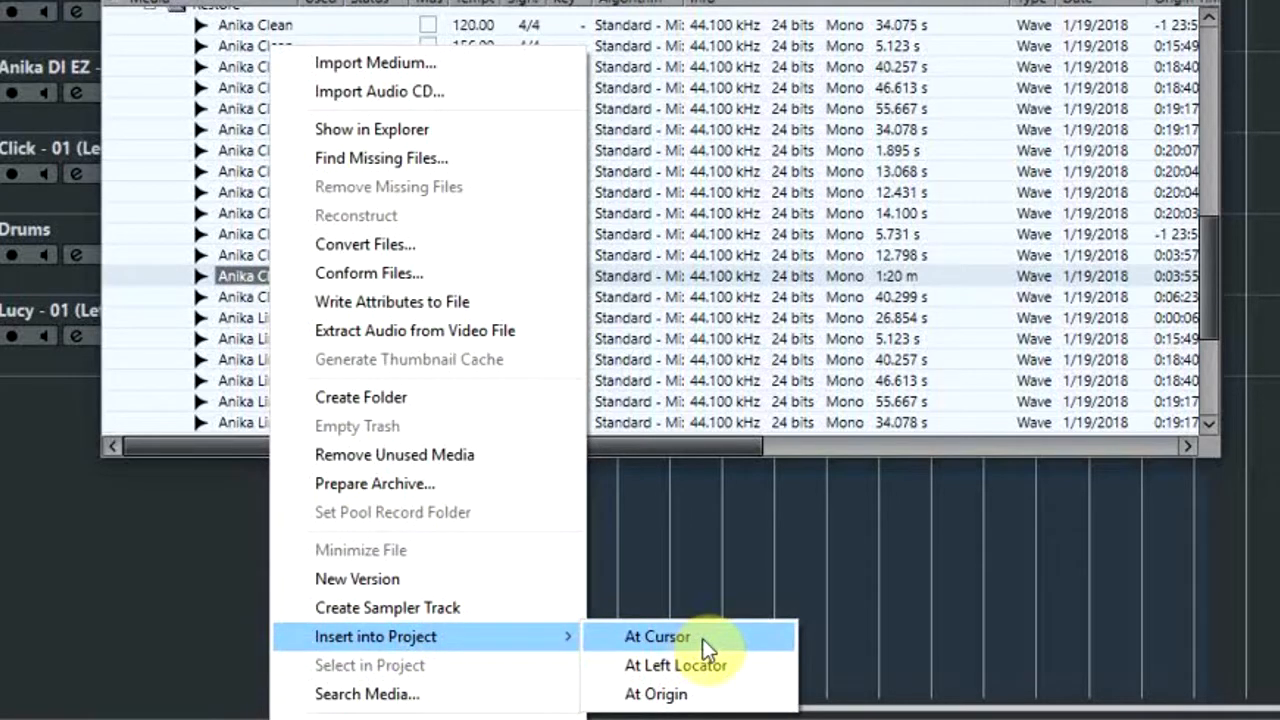
pyautogui.moveTo(676, 664)
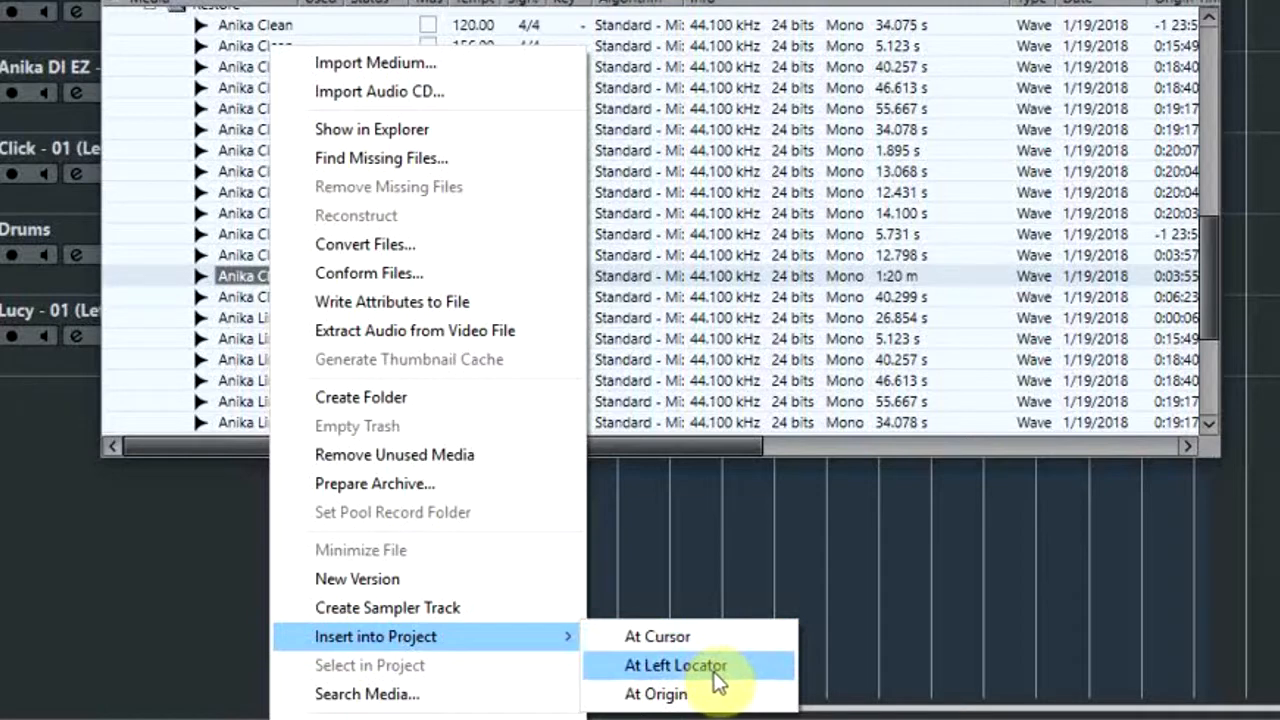
pyautogui.moveTo(656, 694)
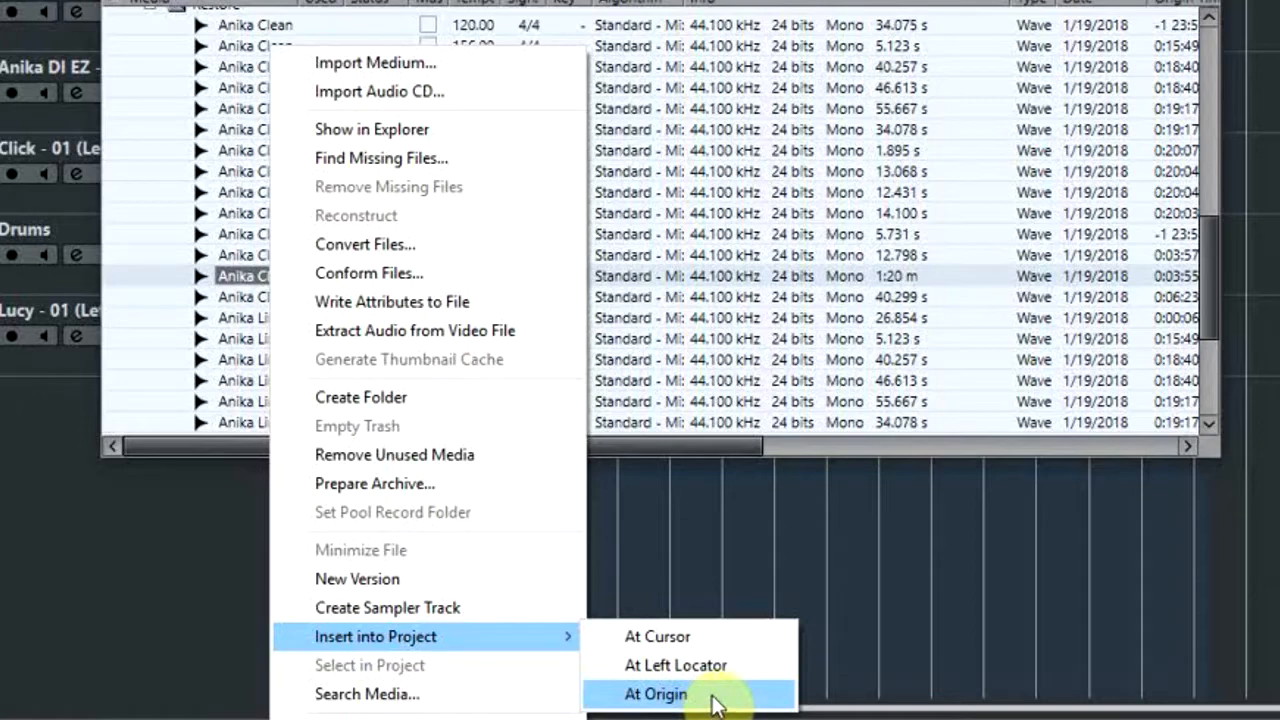
pyautogui.click(656, 694)
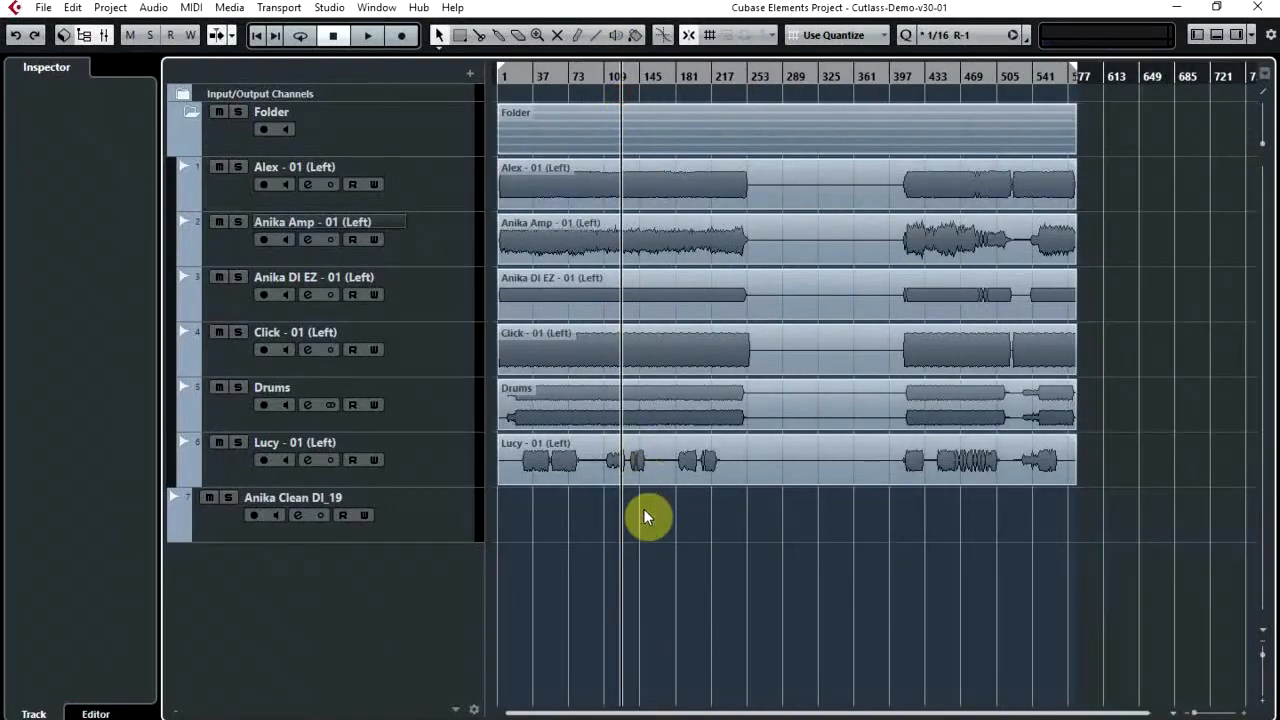
pyautogui.moveTo(440, 524)
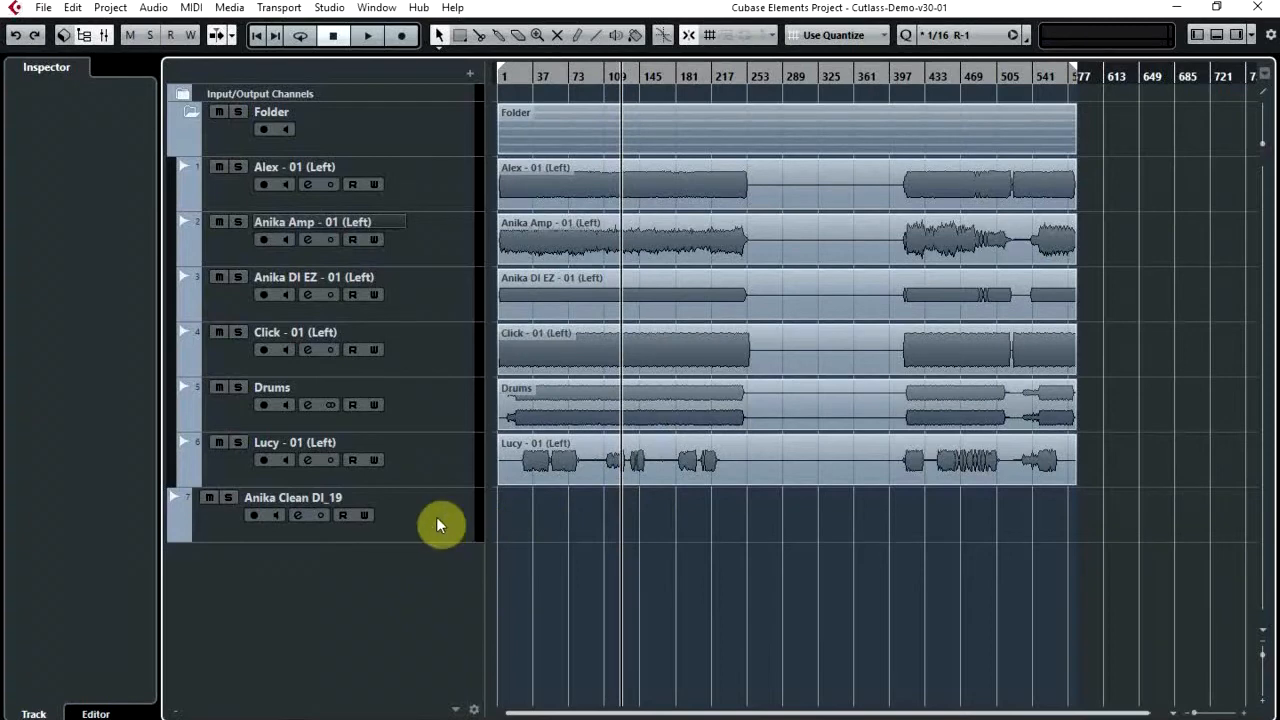